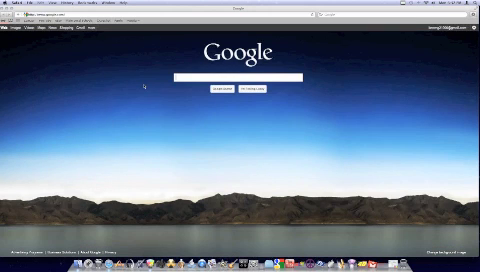
# Step: Enter "iphone 4" into the Google search box
pyautogui.write('iphone 4')
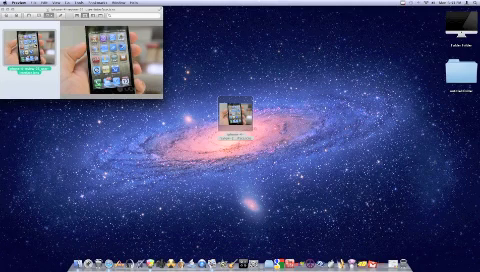
# Step: Copy the renamed .icns iPhone picture from Preview to the clipboard
pyautogui.press('cmd+c')
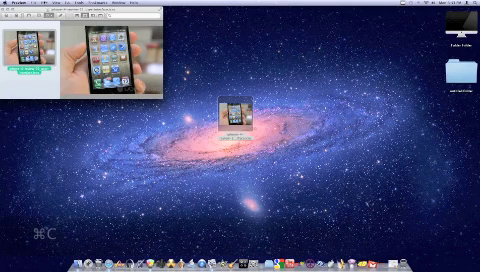
pyautogui.press('cmd+c')
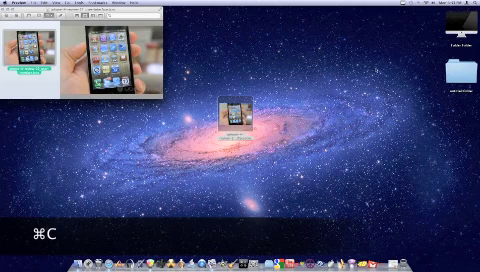